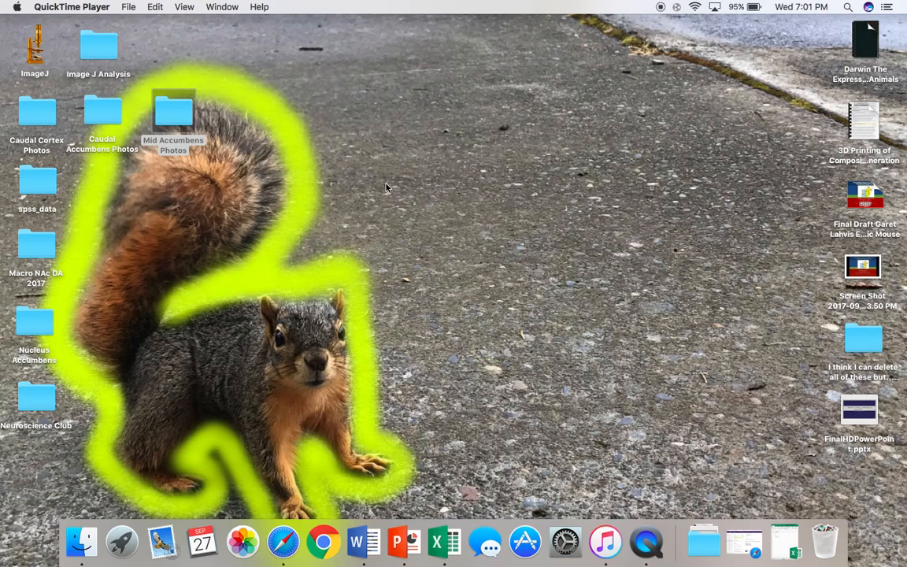
{"action": "mouse_move", "coordinate": [372, 178]}
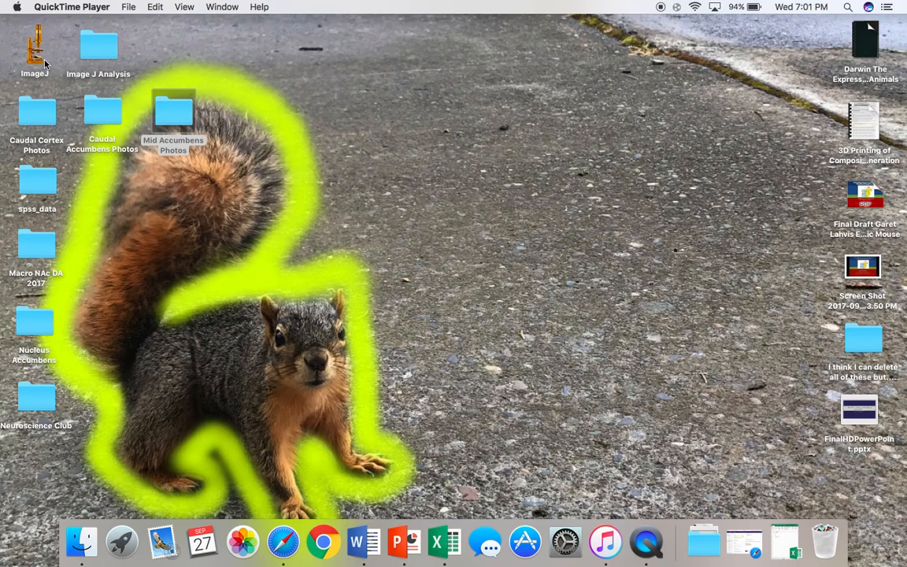
Launch ImageJ by double-clicking its desktop icon.
{"action": "double_click", "coordinate": [35, 47]}
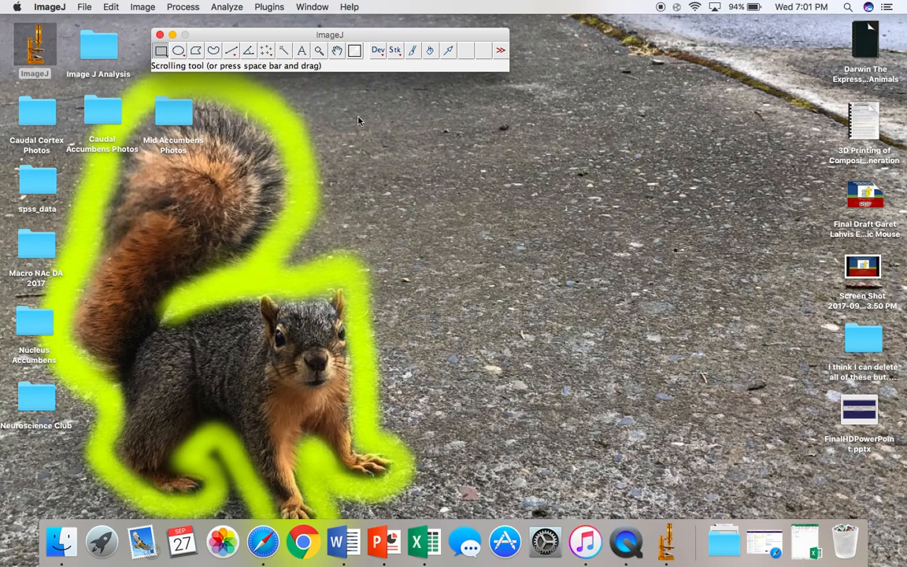
Open AML270.JPG from the Mid Accumbens Photos folder and focus its image window.
{"action": "double_click", "coordinate": [173, 111]}
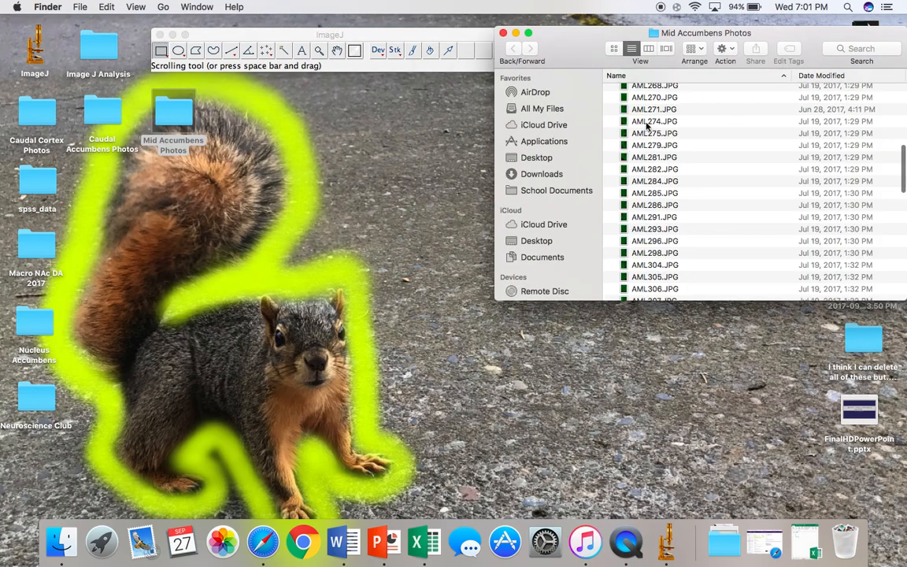
{"action": "double_click", "coordinate": [654, 132]}
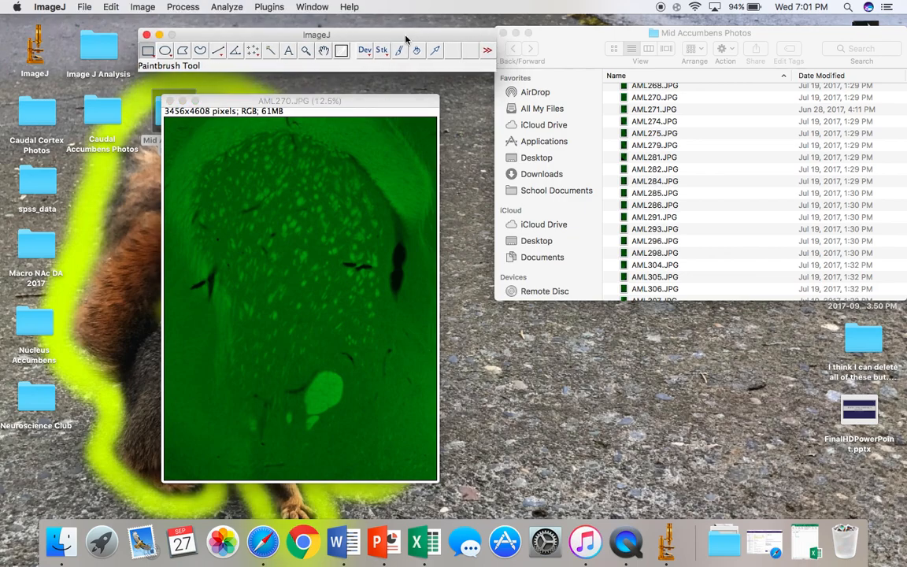
{"action": "left_click", "coordinate": [299, 100]}
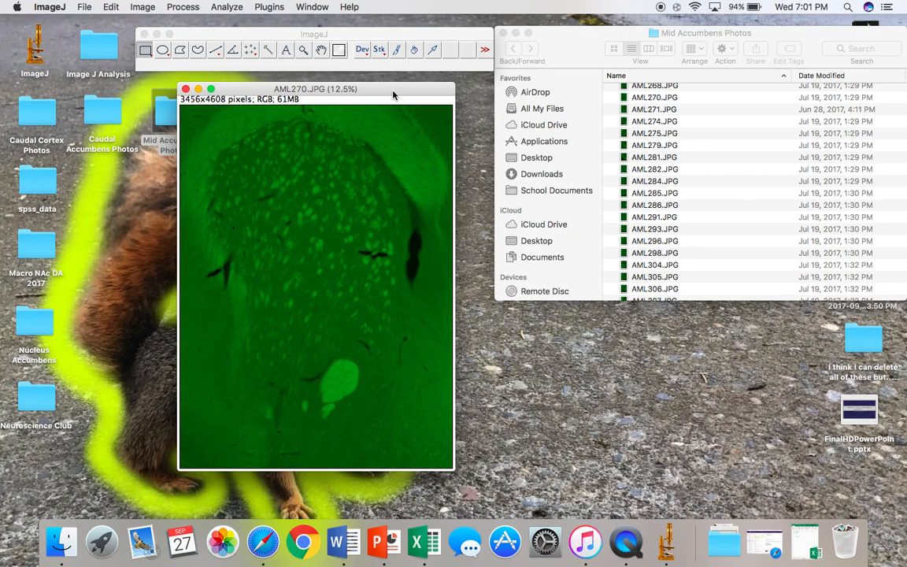
{"action": "left_click", "coordinate": [227, 7]}
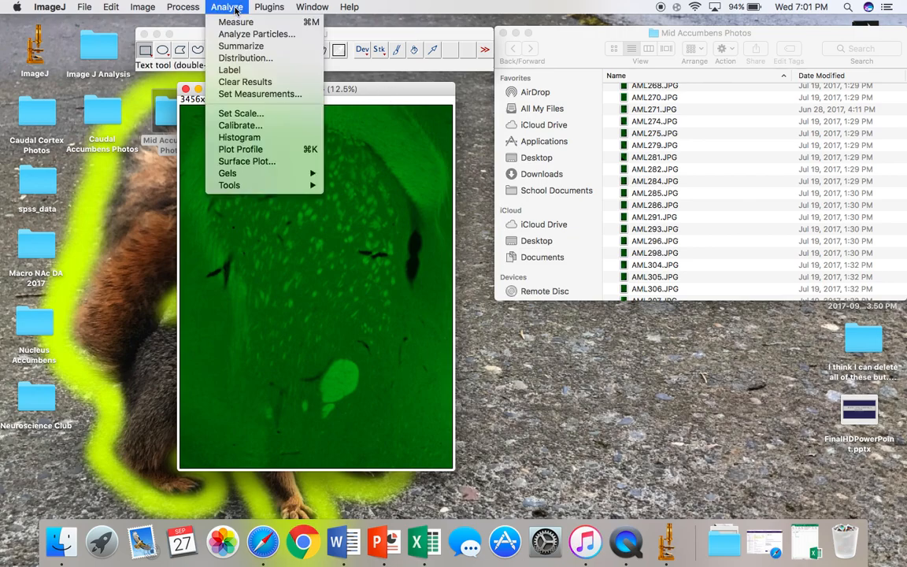
{"action": "left_click", "coordinate": [260, 94]}
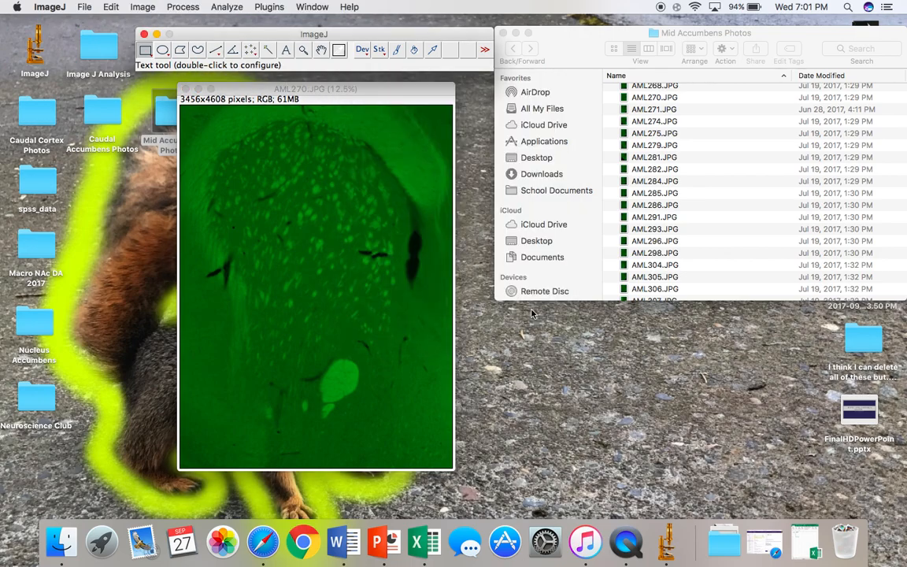
{"action": "mouse_move", "coordinate": [345, 205]}
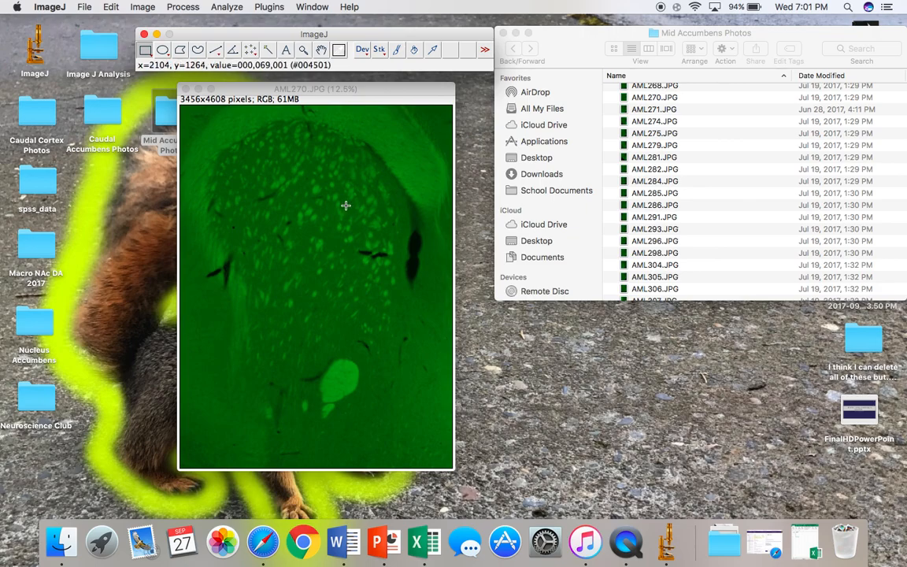
{"action": "mouse_move", "coordinate": [316, 129]}
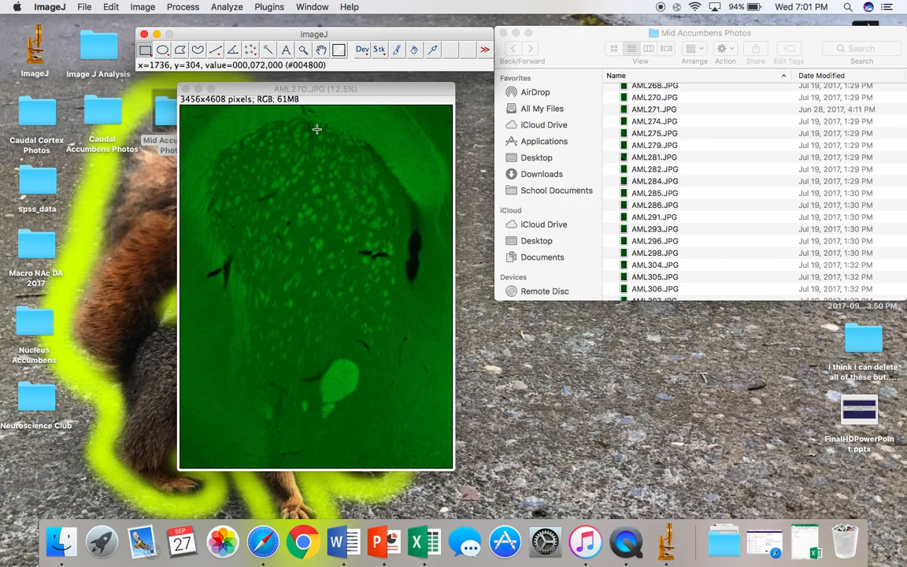
Start the Plugins > Macros recorder and move its window to the right of the photo.
{"action": "left_click", "coordinate": [269, 6]}
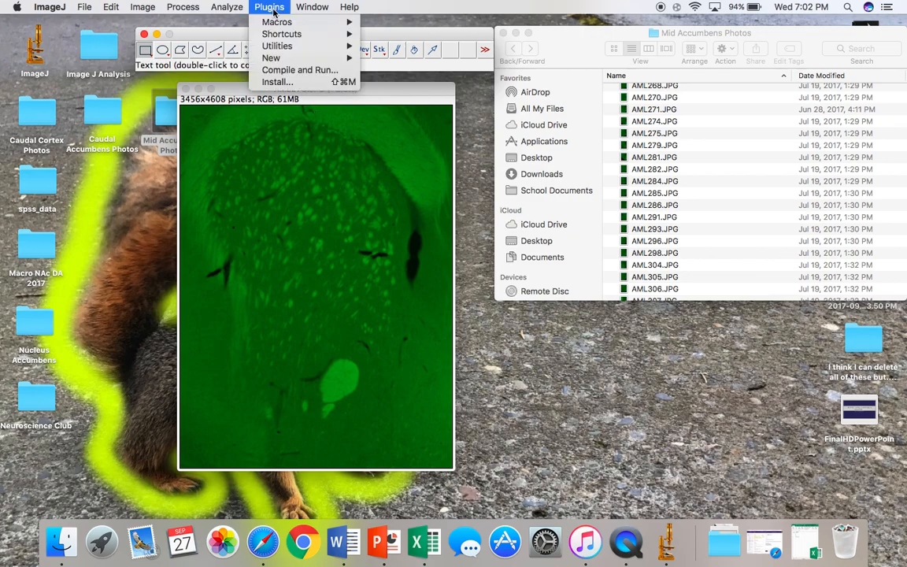
{"action": "left_click", "coordinate": [276, 22]}
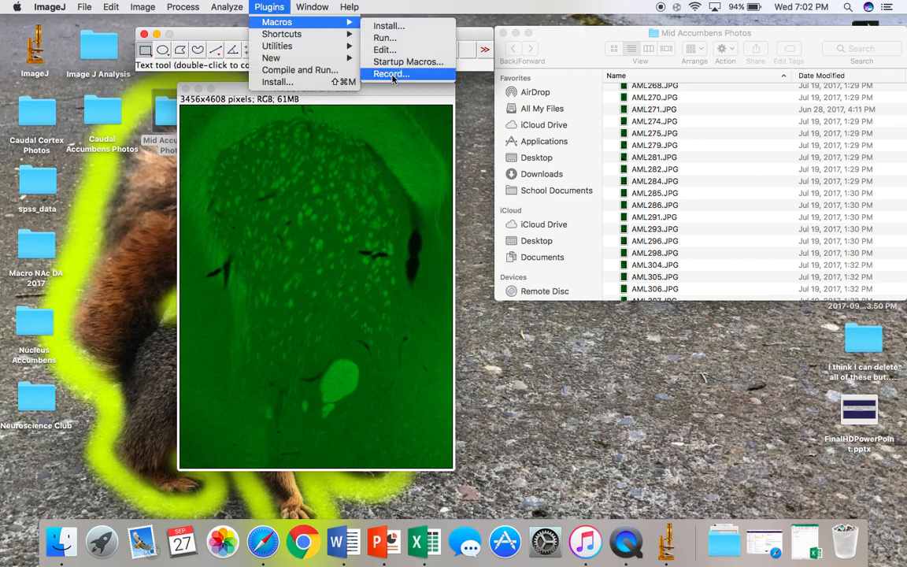
{"action": "left_click", "coordinate": [391, 73]}
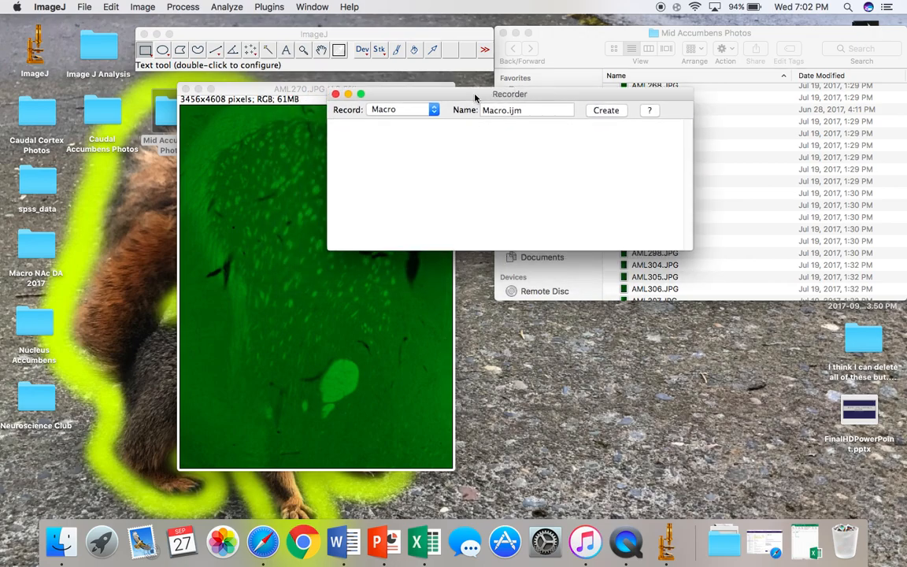
{"action": "left_click_drag", "start_coordinate": [509, 94], "coordinate": [655, 93]}
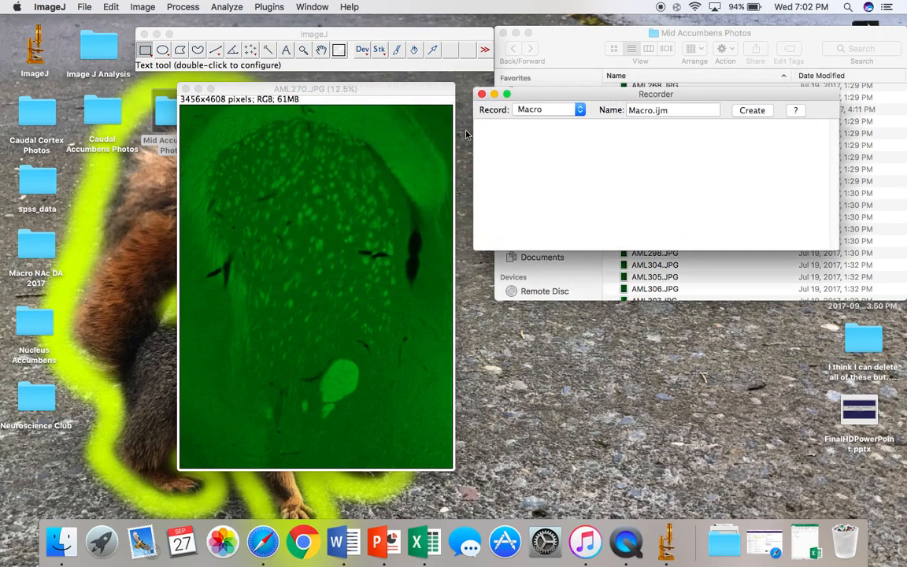
{"action": "mouse_move", "coordinate": [280, 165]}
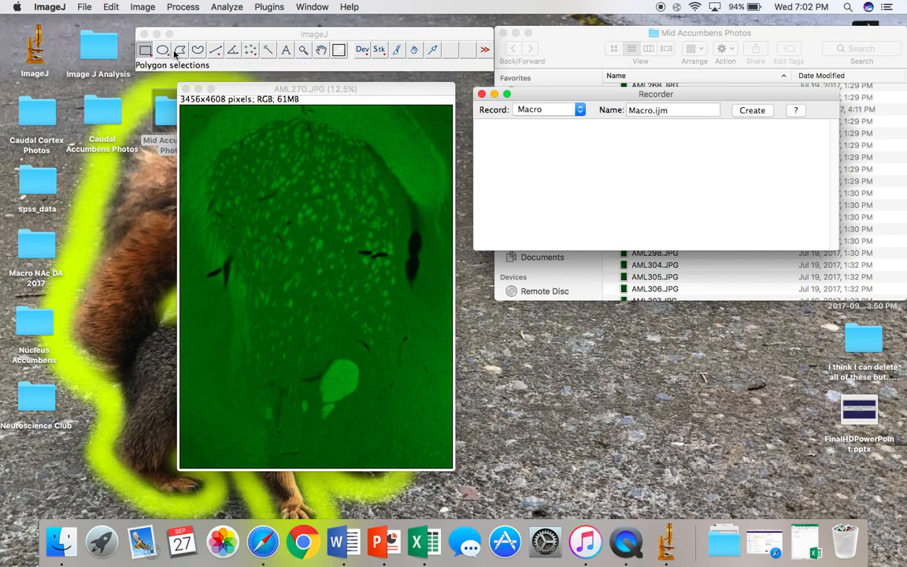
Draw a rectangle, deselect it, then draw a square selection over the upper-middle section.
{"action": "left_click", "coordinate": [197, 50]}
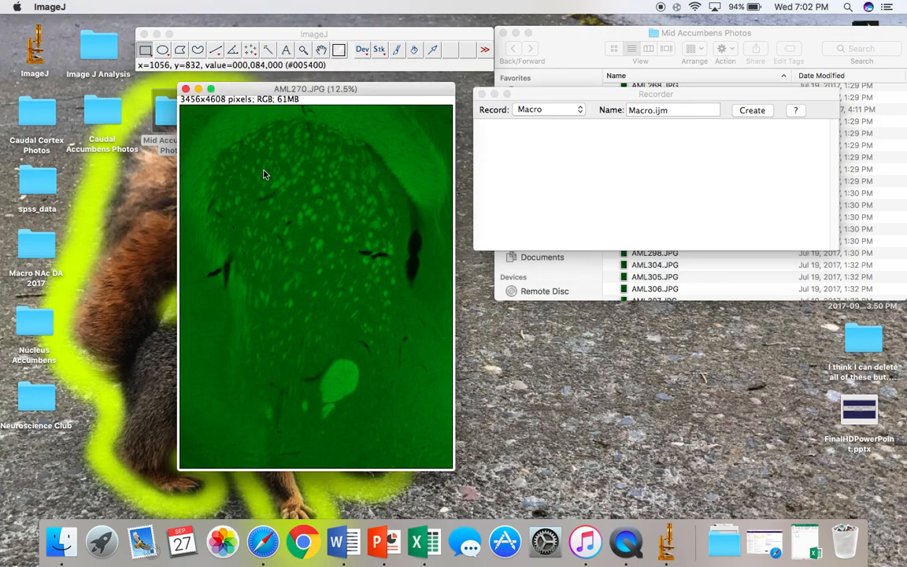
{"action": "left_click_drag", "start_coordinate": [265, 175], "coordinate": [359, 268]}
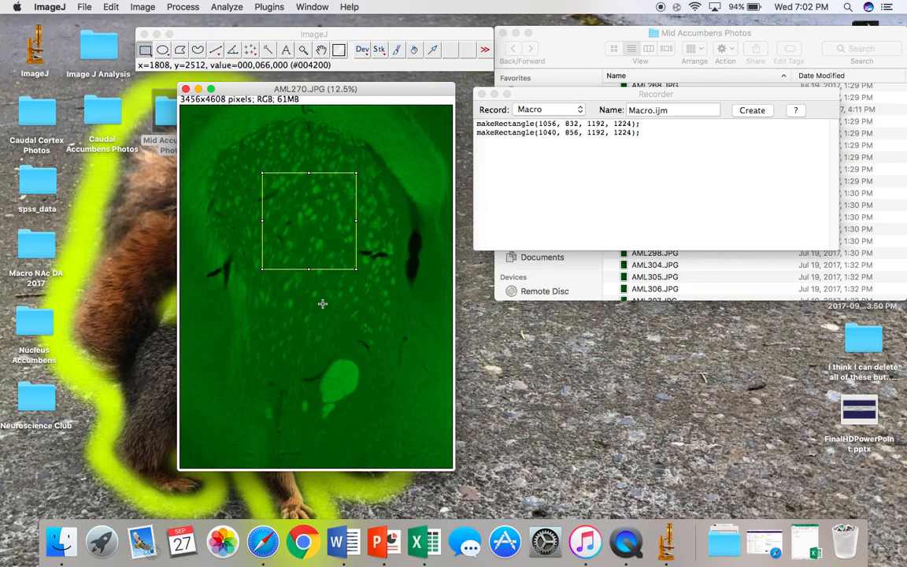
{"action": "mouse_move", "coordinate": [313, 308]}
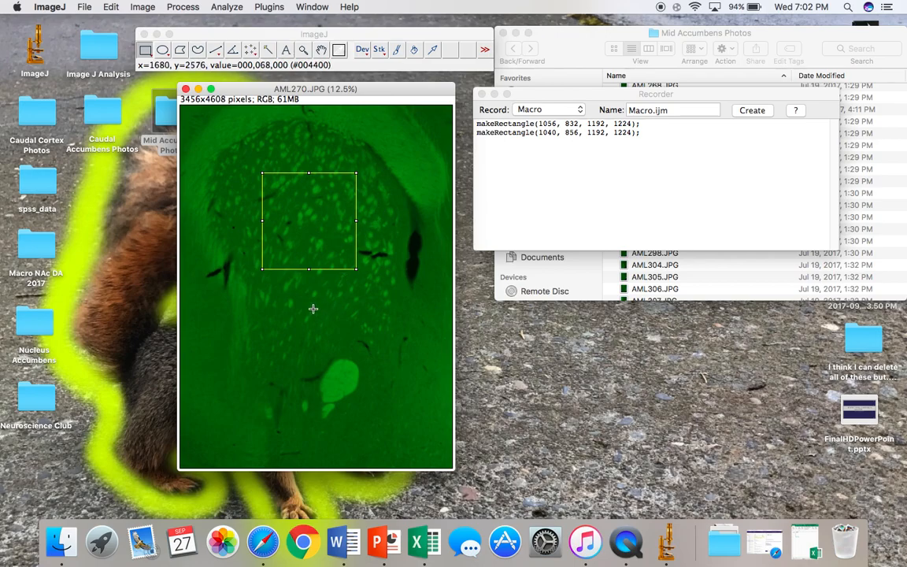
{"action": "left_click", "coordinate": [313, 308]}
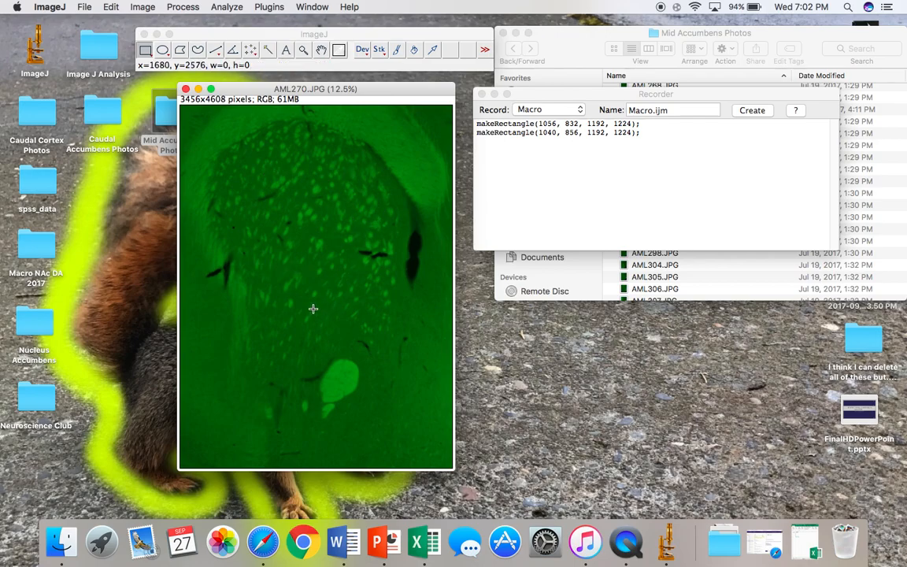
{"action": "mouse_move", "coordinate": [279, 213]}
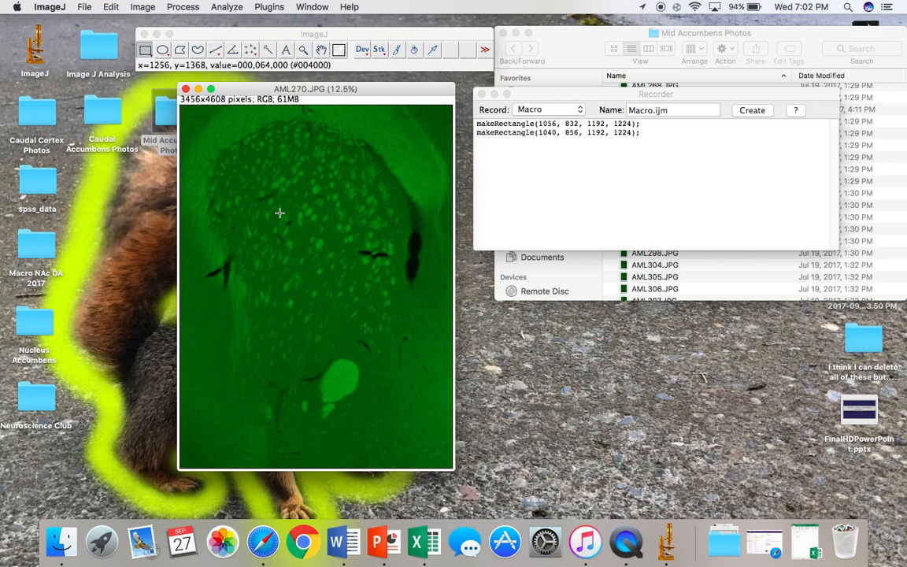
{"action": "left_click_drag", "start_coordinate": [280, 212], "coordinate": [362, 296]}
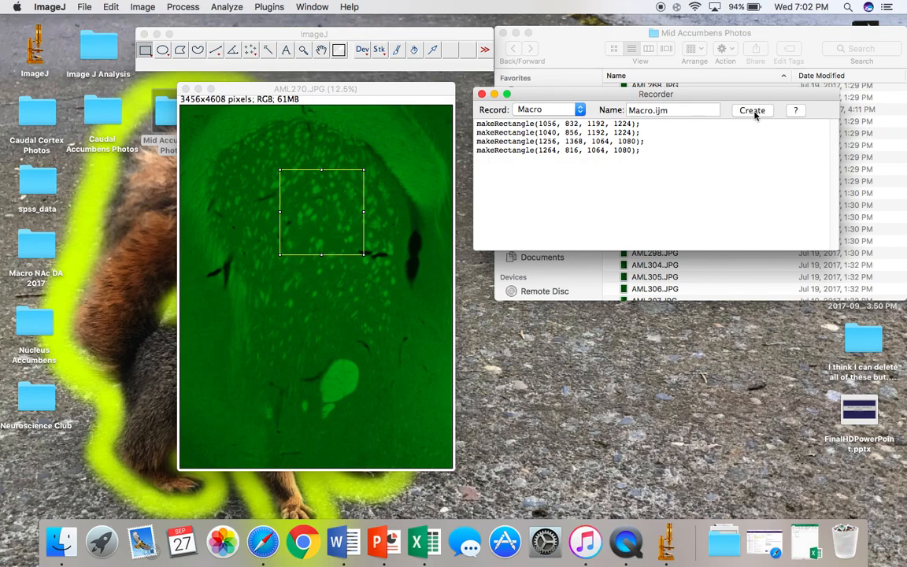
Save the recorded selection as TestMacro.ijm in Macro NAc DA 2017 and close the recorder.
{"action": "left_click", "coordinate": [751, 110]}
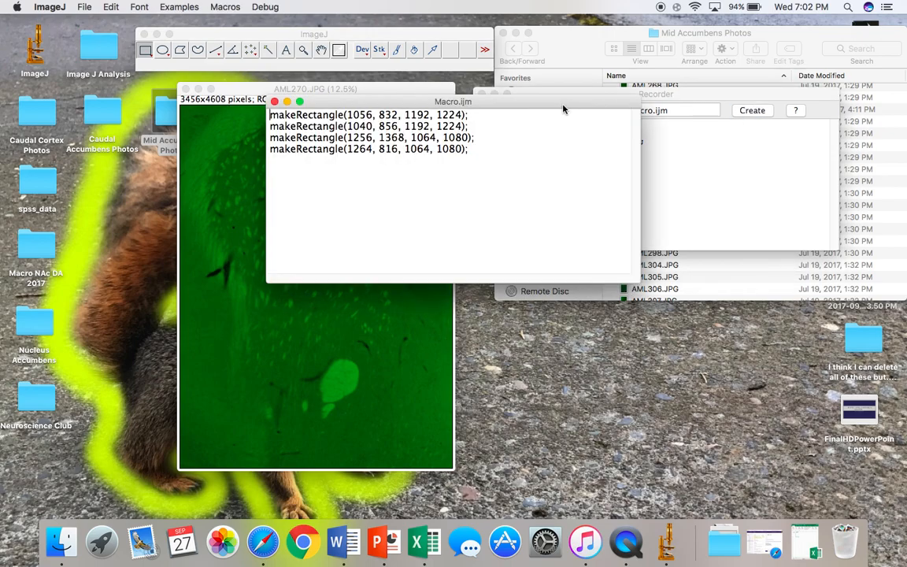
{"action": "left_click", "coordinate": [84, 7]}
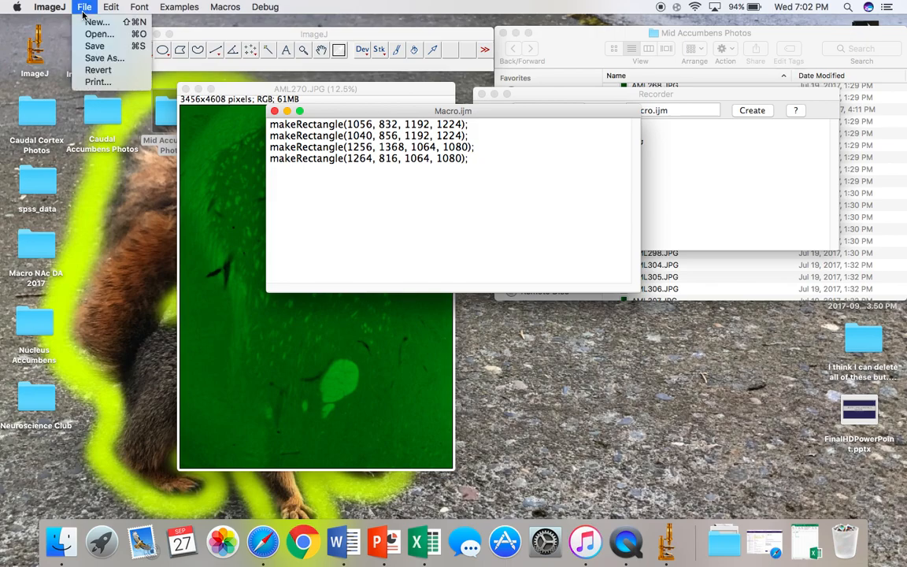
{"action": "left_click", "coordinate": [94, 45]}
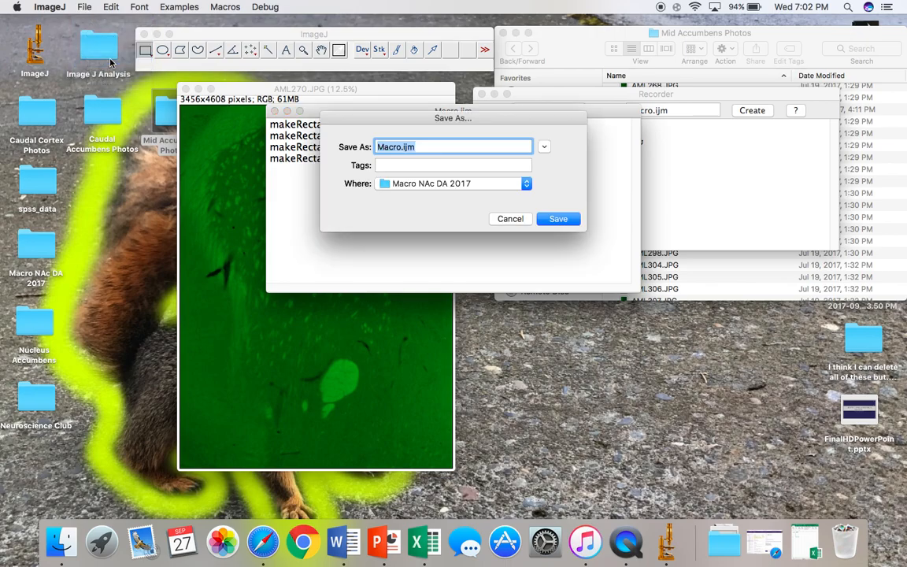
{"action": "type", "text": "TestM"}
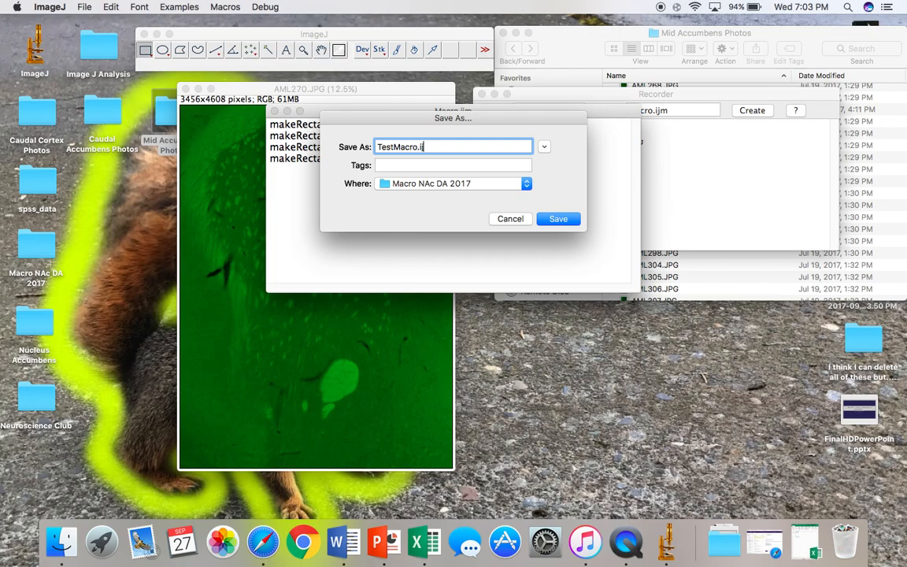
{"action": "type", "text": "jm"}
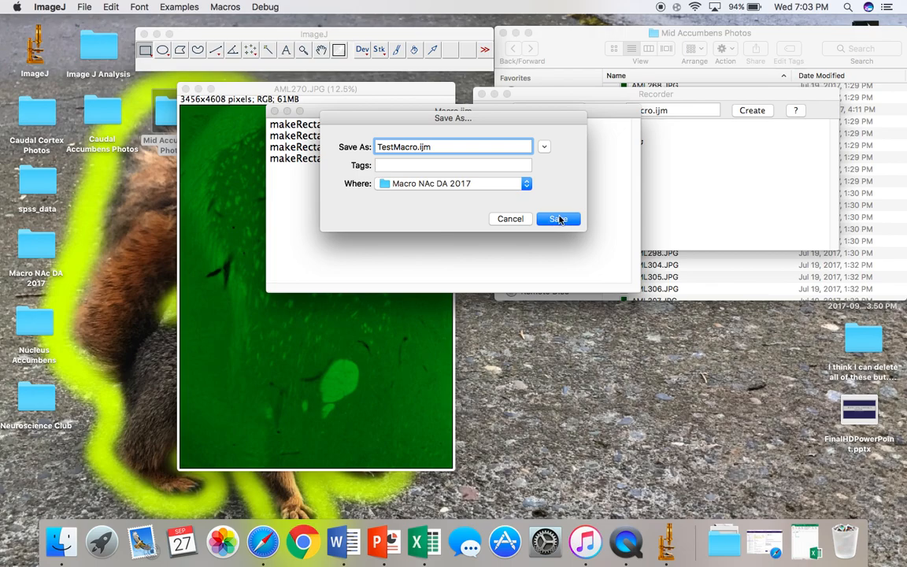
{"action": "left_click", "coordinate": [558, 219]}
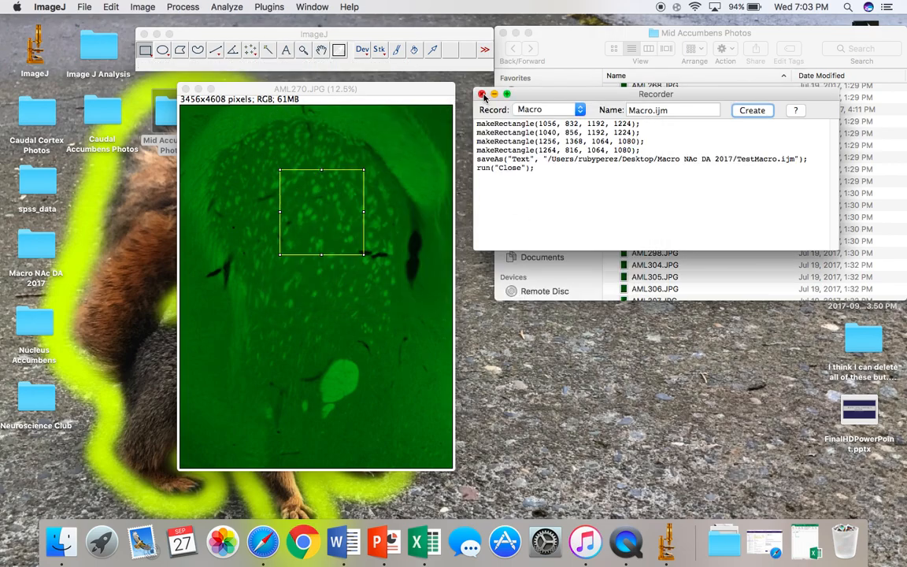
{"action": "left_click", "coordinate": [483, 95]}
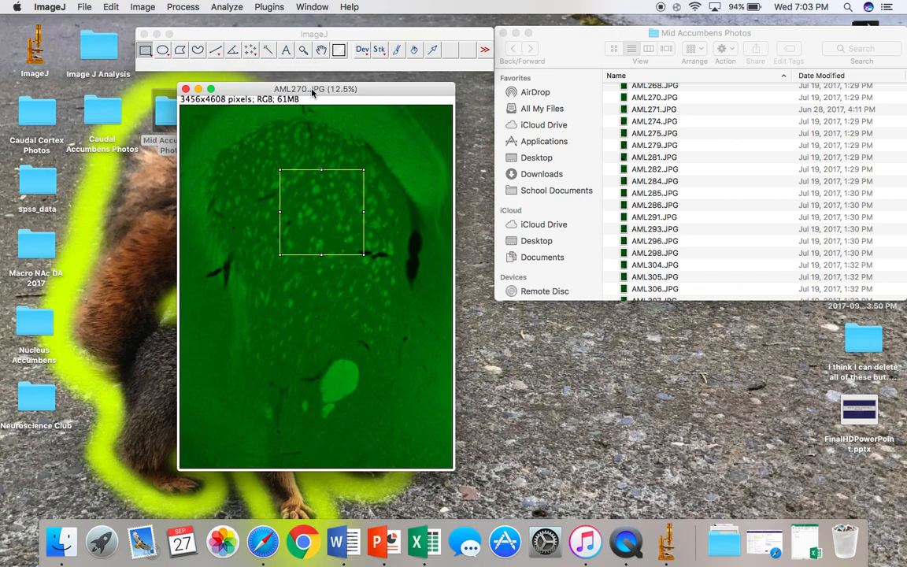
Measure the rectangle's mean intensity and enter 24.484 in animal 1's Excel intensity cell.
{"action": "left_click", "coordinate": [226, 6]}
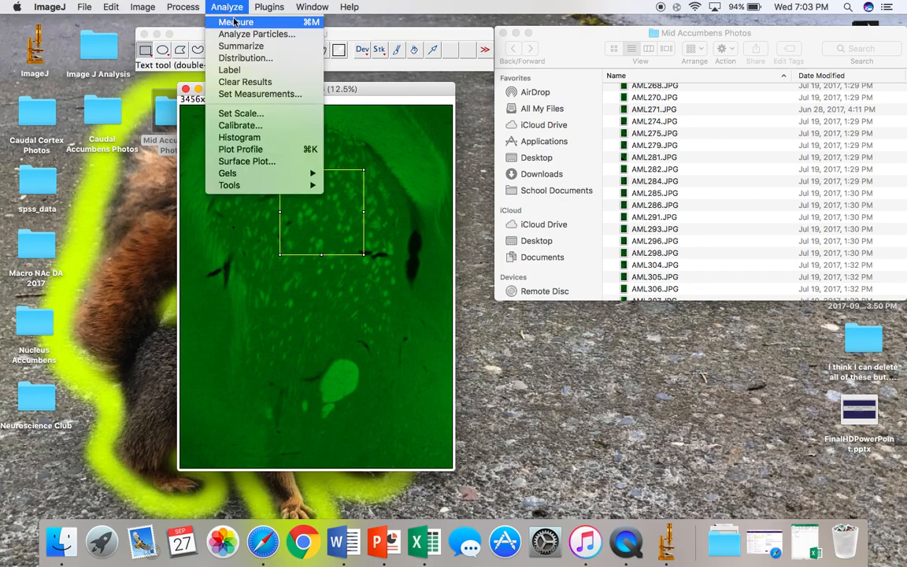
{"action": "left_click", "coordinate": [236, 22]}
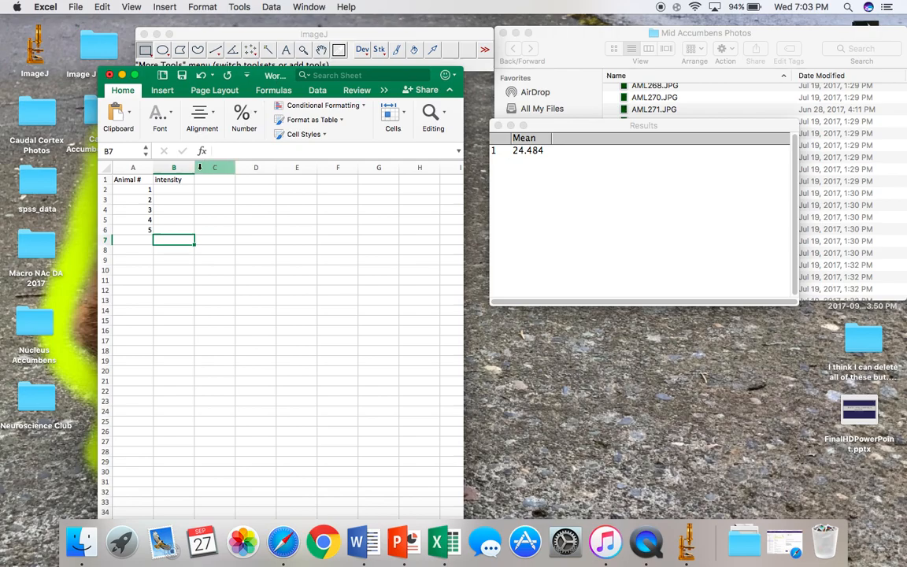
{"action": "left_click", "coordinate": [173, 189]}
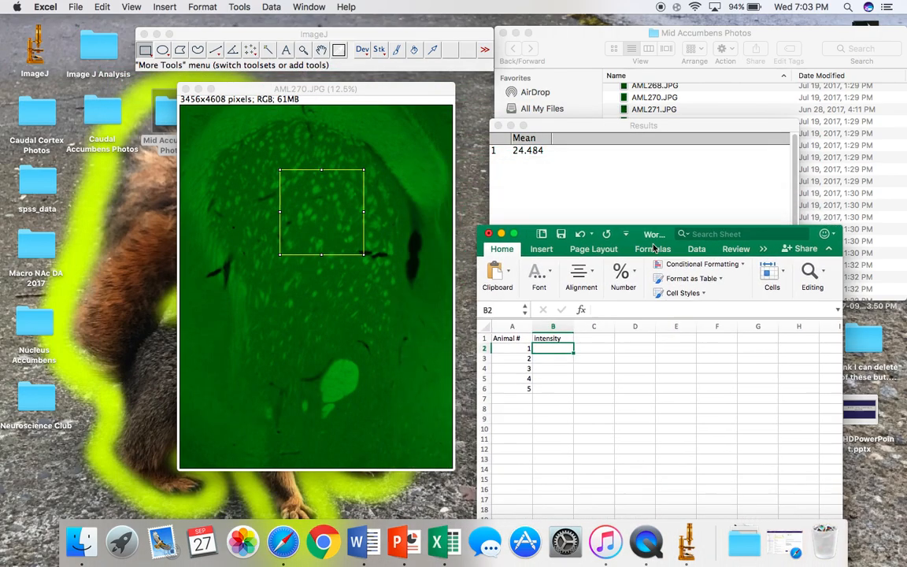
{"action": "left_click_drag", "start_coordinate": [653, 234], "coordinate": [669, 306]}
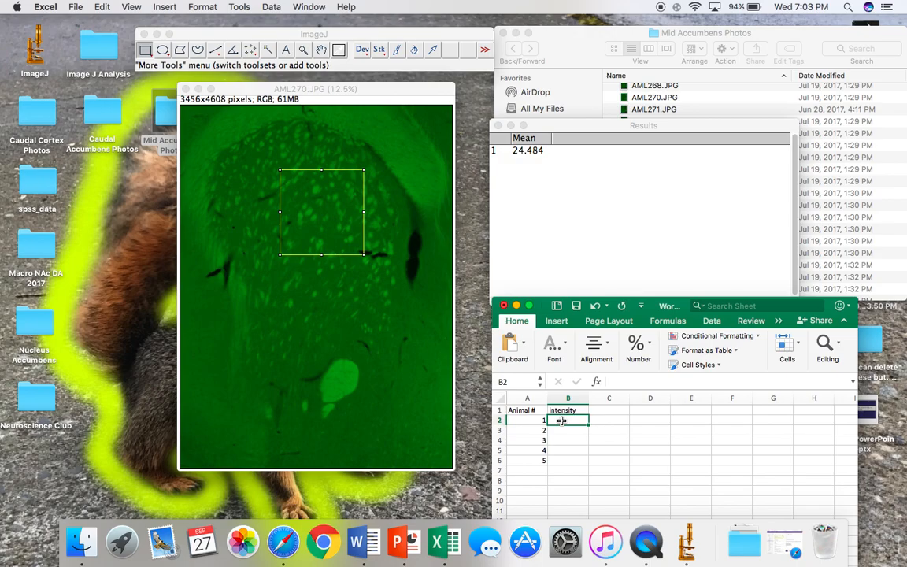
{"action": "type", "text": "24.484"}
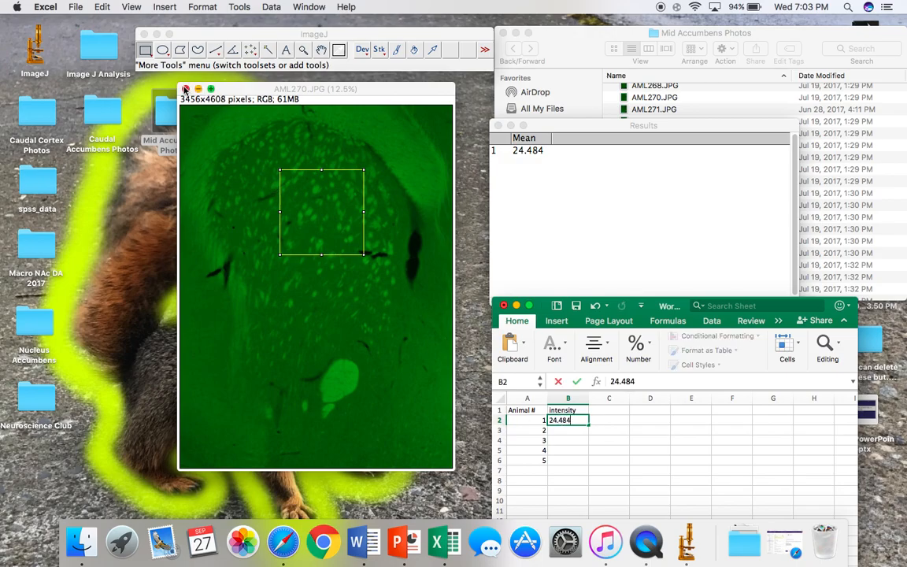
Close AML270.JPG and open AML271.JPG from the section photos folder.
{"action": "left_click", "coordinate": [185, 88]}
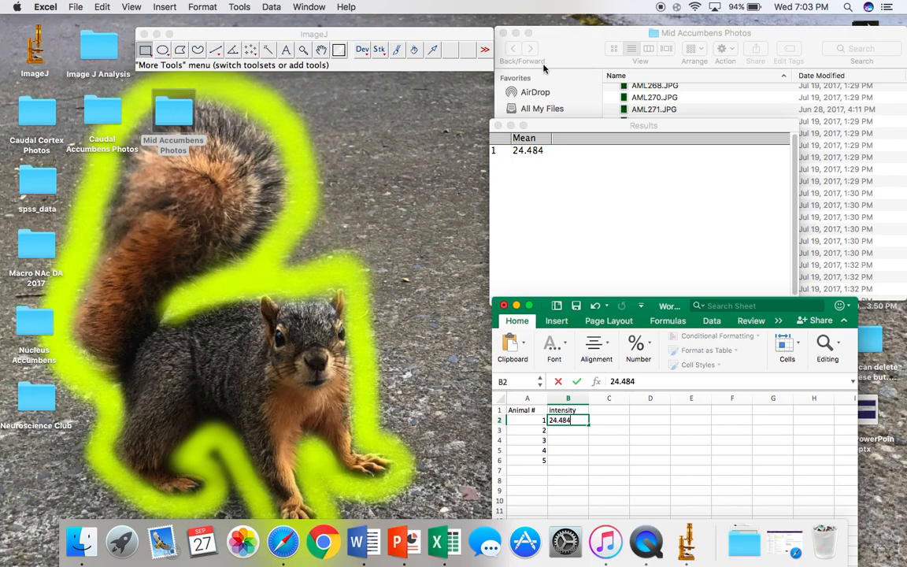
{"action": "left_click", "coordinate": [653, 109]}
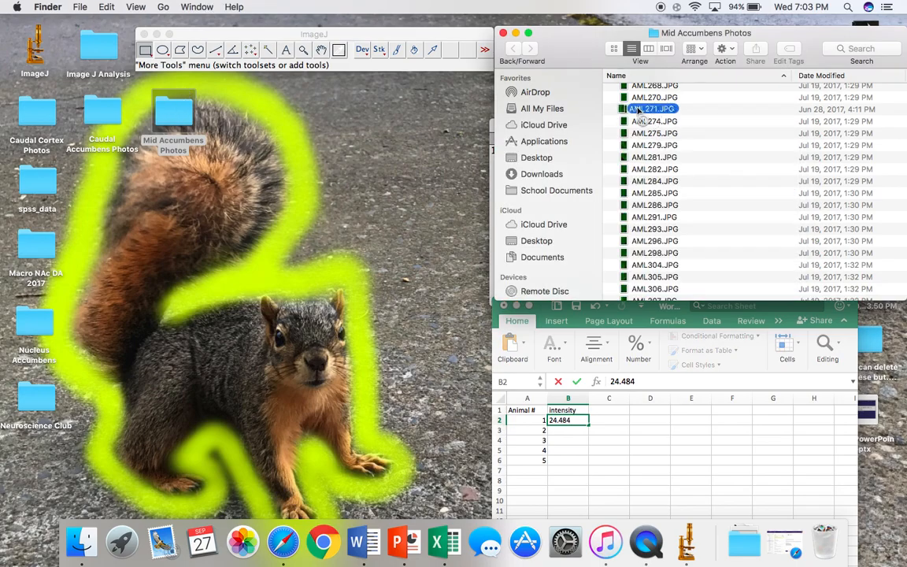
{"action": "double_click", "coordinate": [654, 108]}
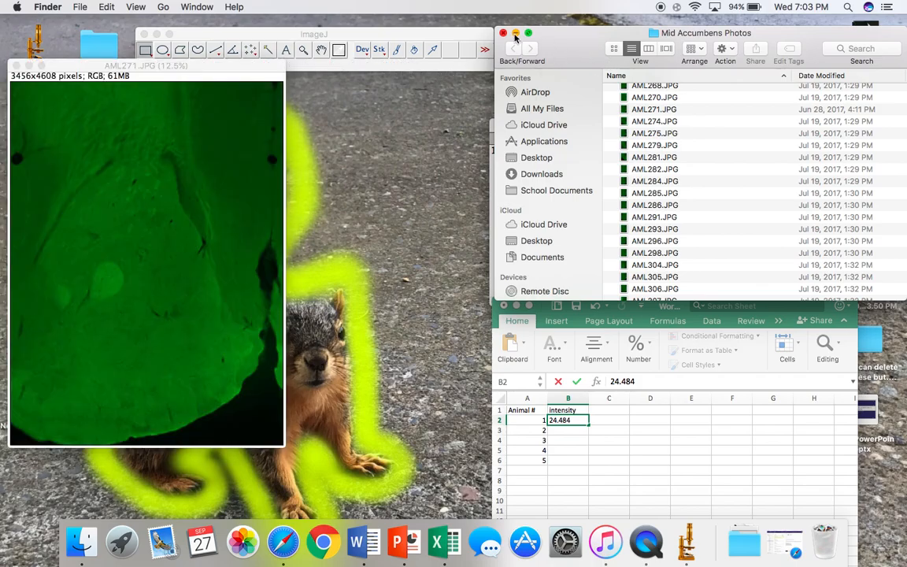
{"action": "left_click", "coordinate": [269, 6]}
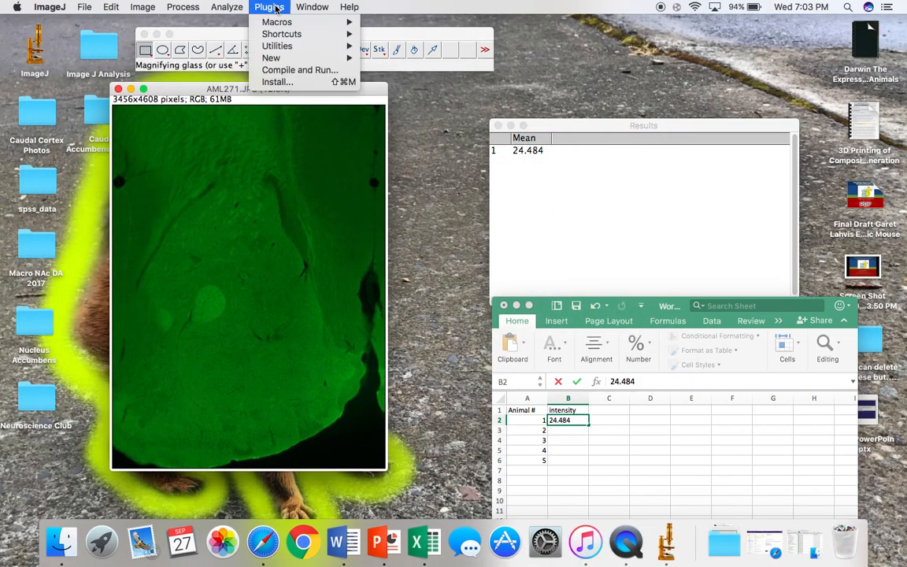
{"action": "mouse_move", "coordinate": [275, 21]}
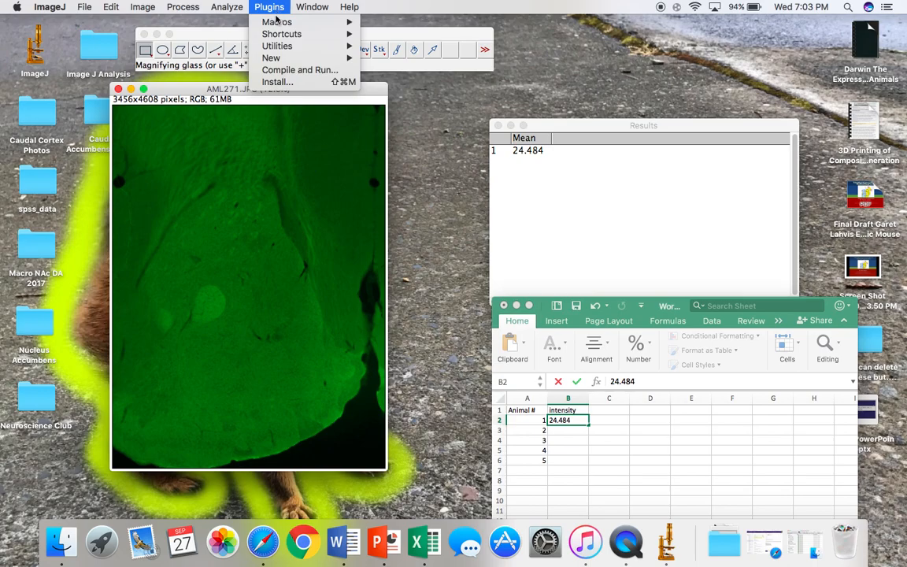
{"action": "mouse_move", "coordinate": [277, 21]}
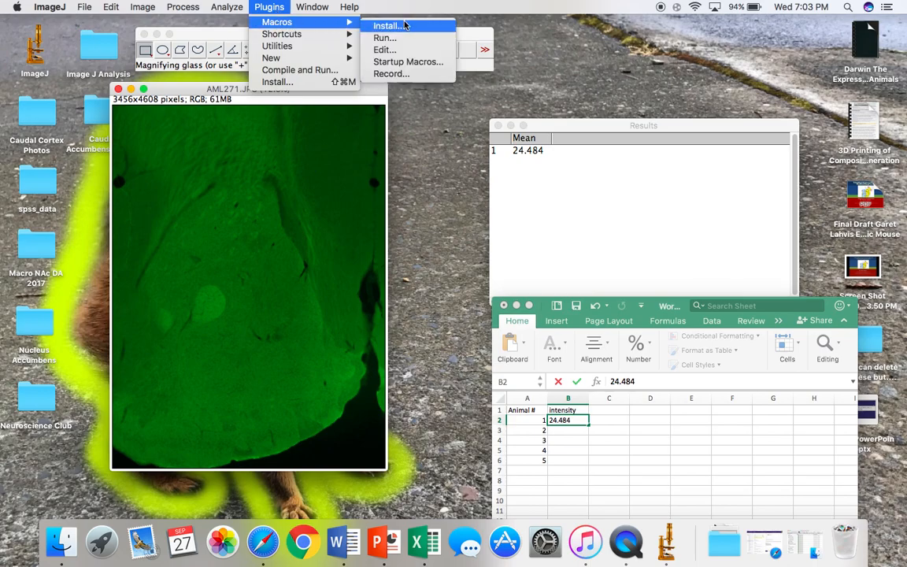
Install TestMacro.ijm, shift its rectangle to the section's top-left, and measure a mean of 23.355.
{"action": "left_click", "coordinate": [386, 26]}
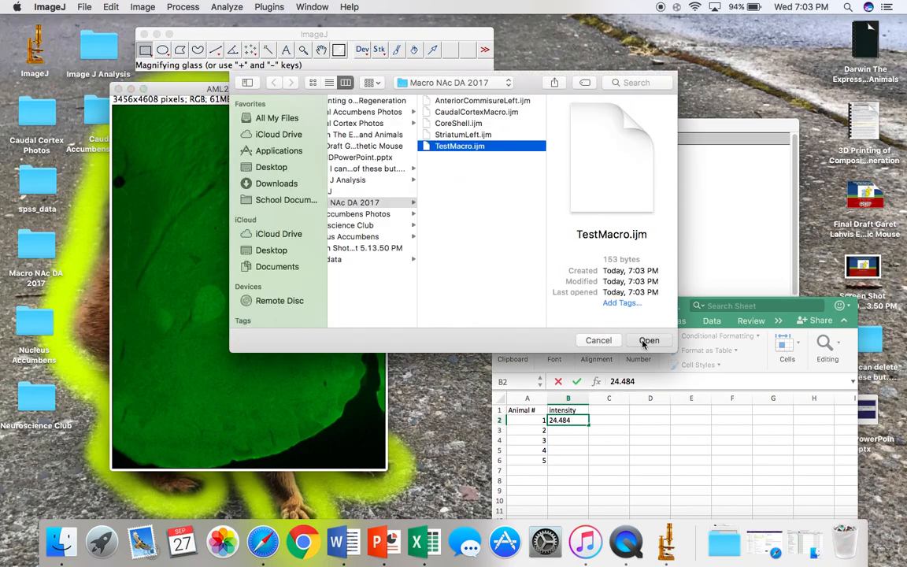
{"action": "left_click", "coordinate": [649, 339]}
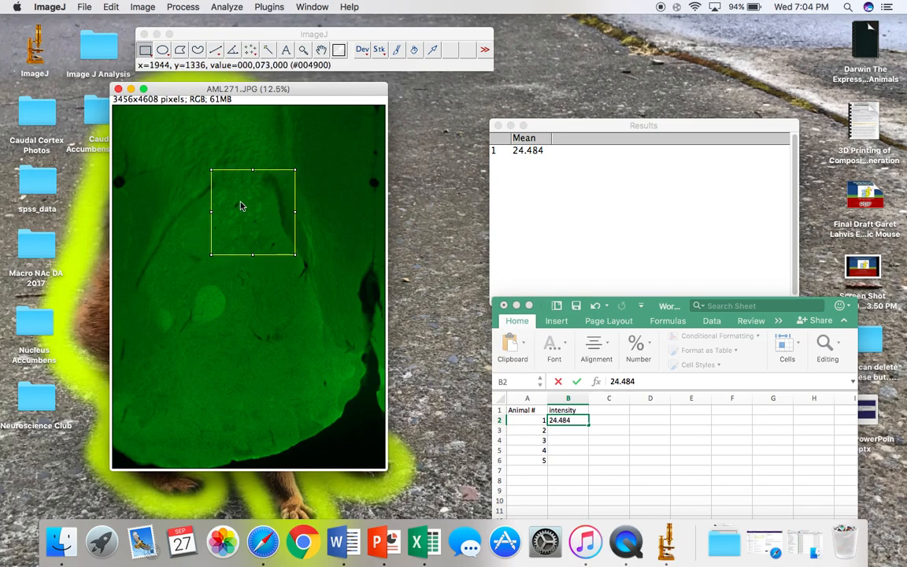
{"action": "left_click_drag", "start_coordinate": [252, 211], "coordinate": [201, 150]}
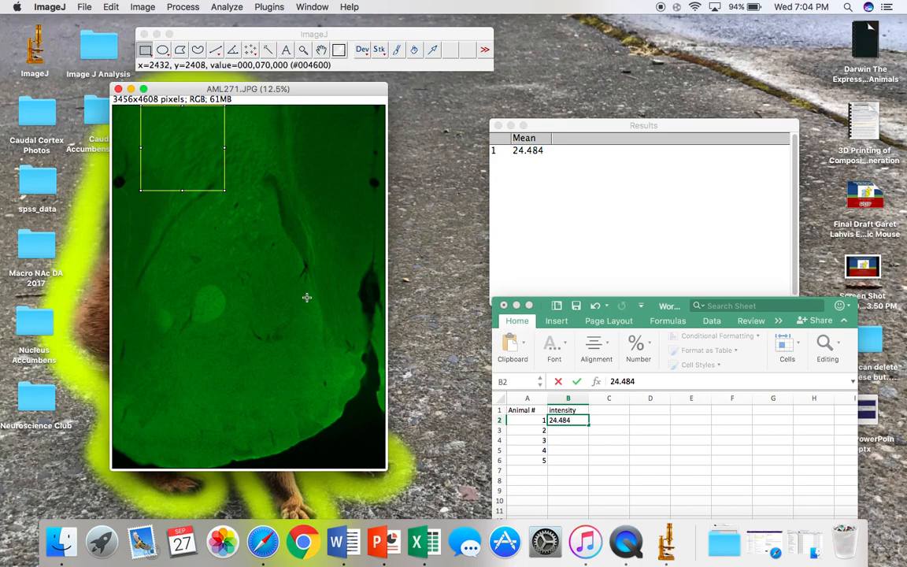
{"action": "left_click", "coordinate": [227, 6]}
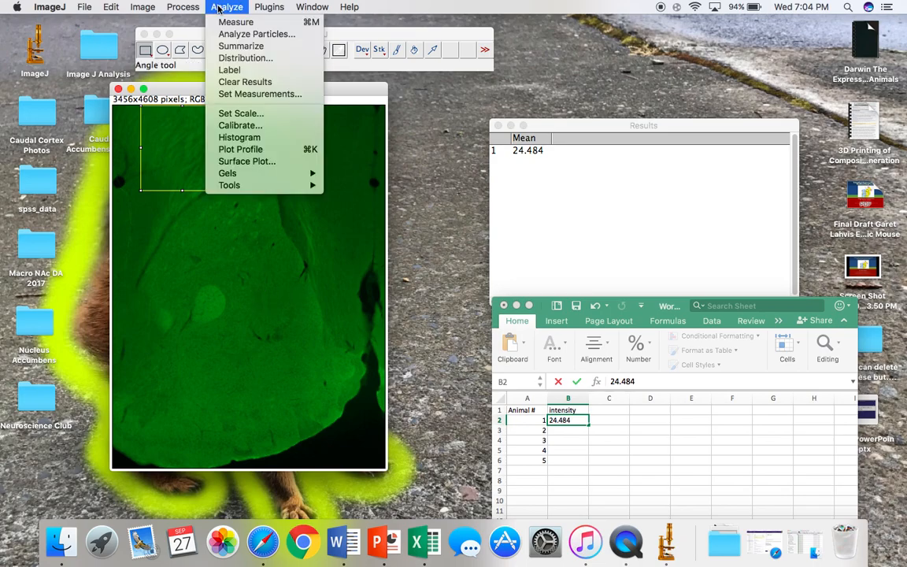
{"action": "left_click", "coordinate": [235, 21]}
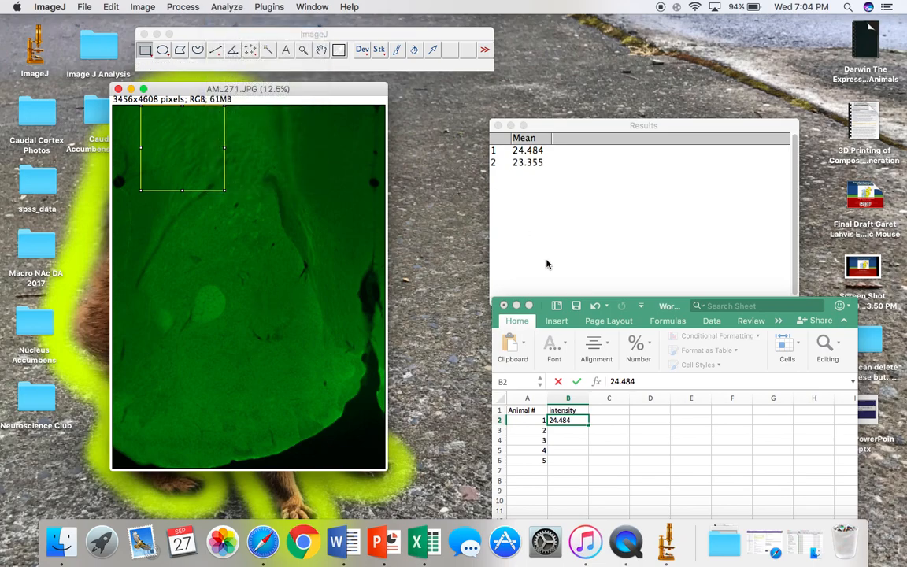